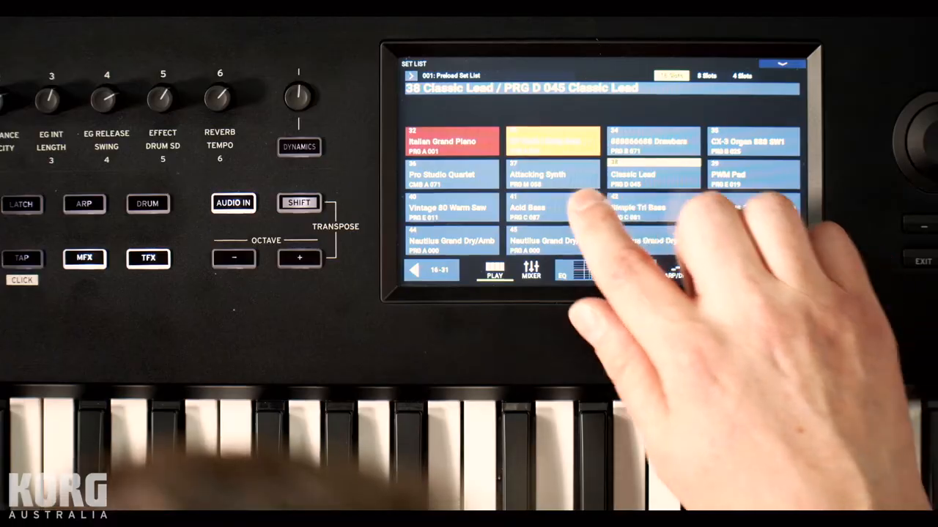
Step: Bring up the Mode Select screen from the Set List
left_click(526, 212)
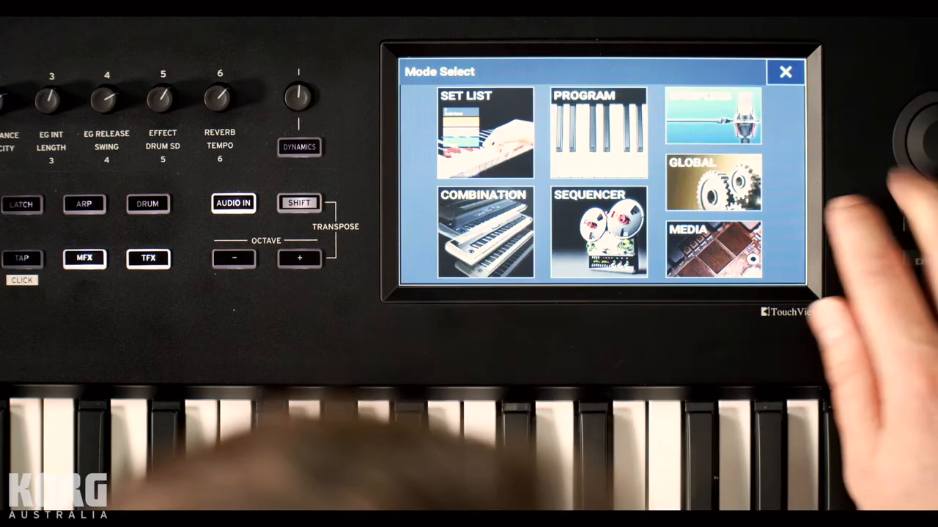
Step: Enter Global mode and show the Audio Input page with bus, level and pan
left_click(712, 182)
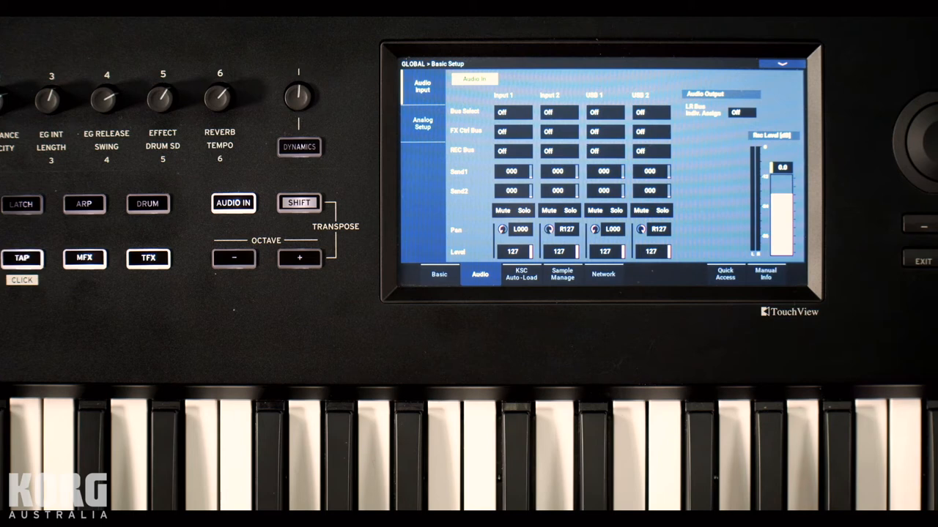
left_click(440, 274)
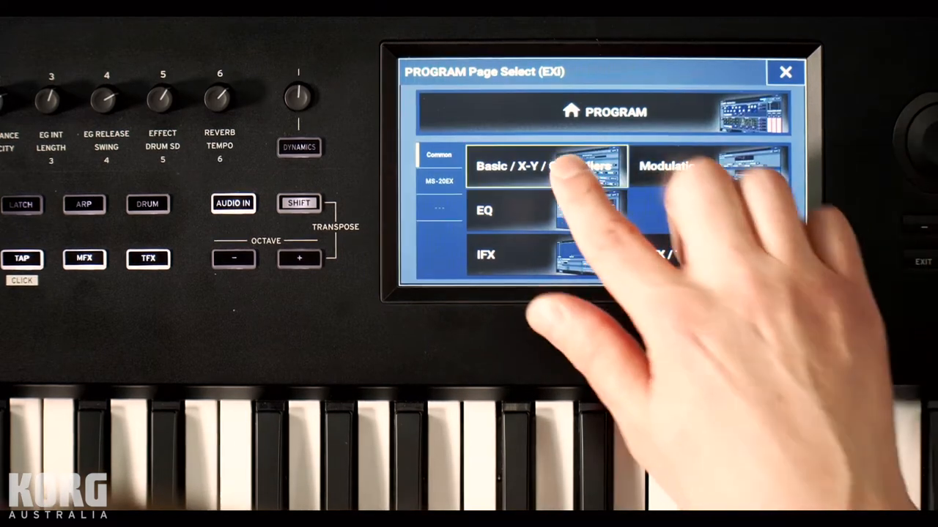
Step: Show the EXi Audio Input settings and select the Input Source for Acid Bass
left_click(545, 167)
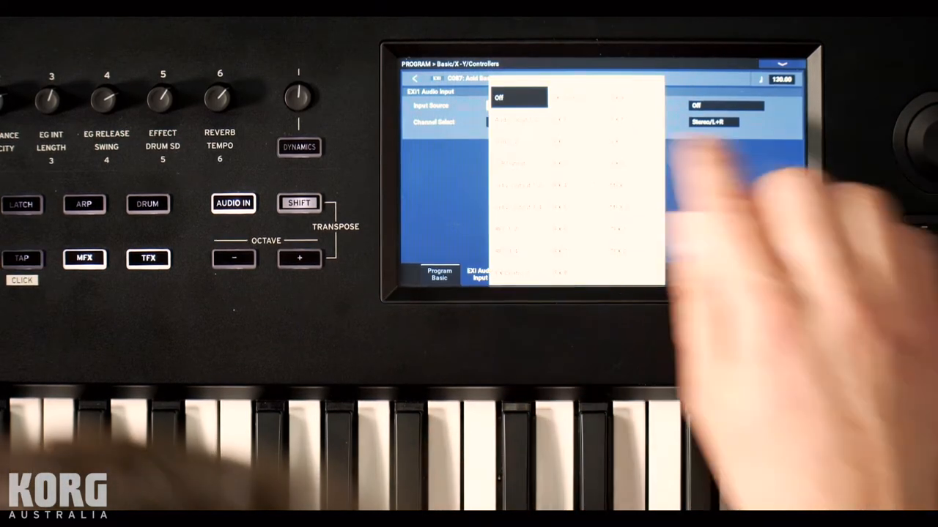
left_click(524, 106)
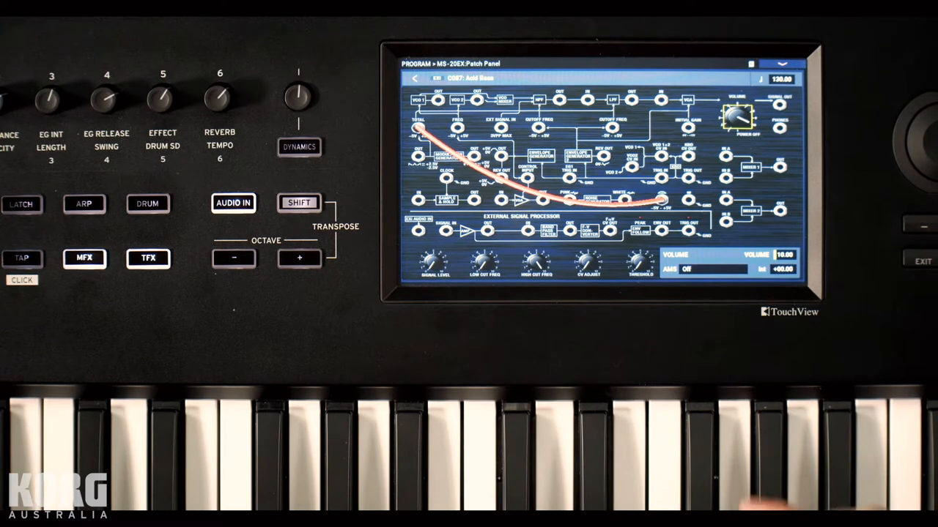
Step: Show the MS-20EX Patch Panel page for the Acid Bass program
left_click(419, 232)
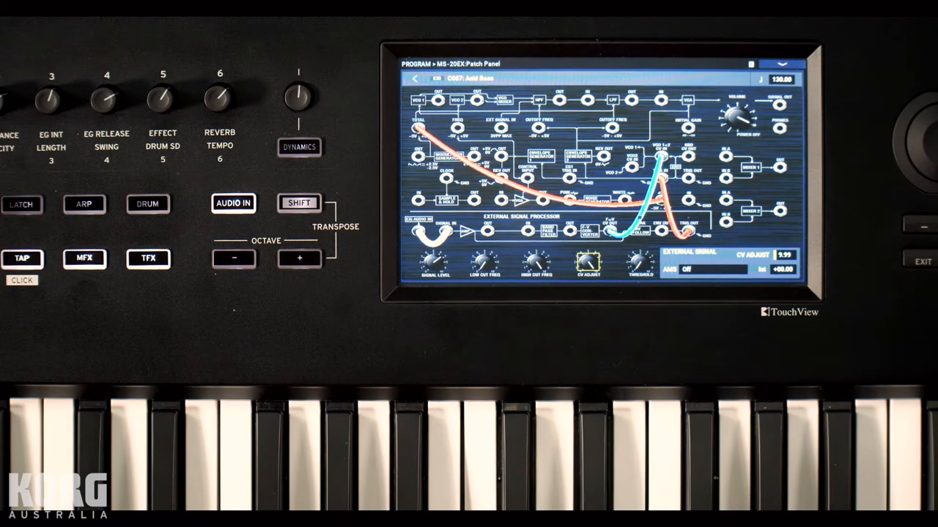
Step: Adjust the External Signal Processor Threshold knob to 0.84
left_click(23, 258)
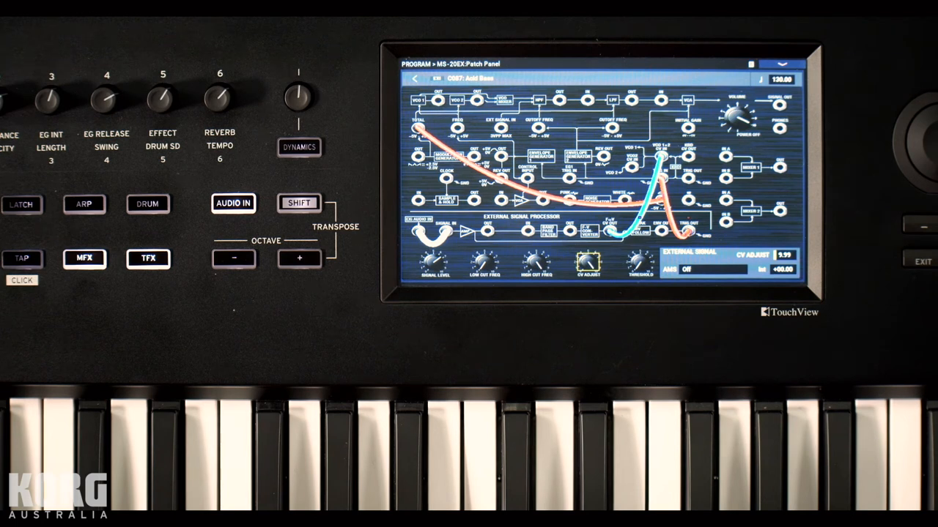
left_click(638, 261)
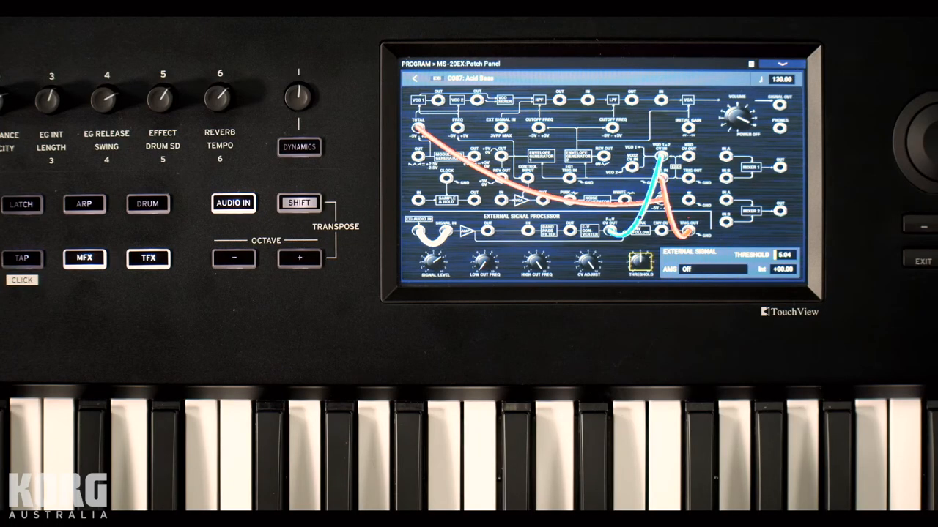
left_click(24, 258)
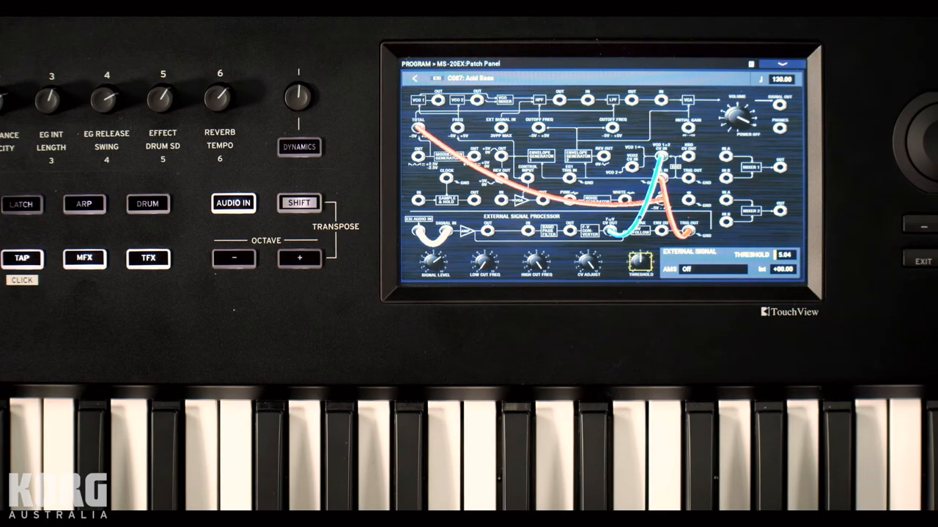